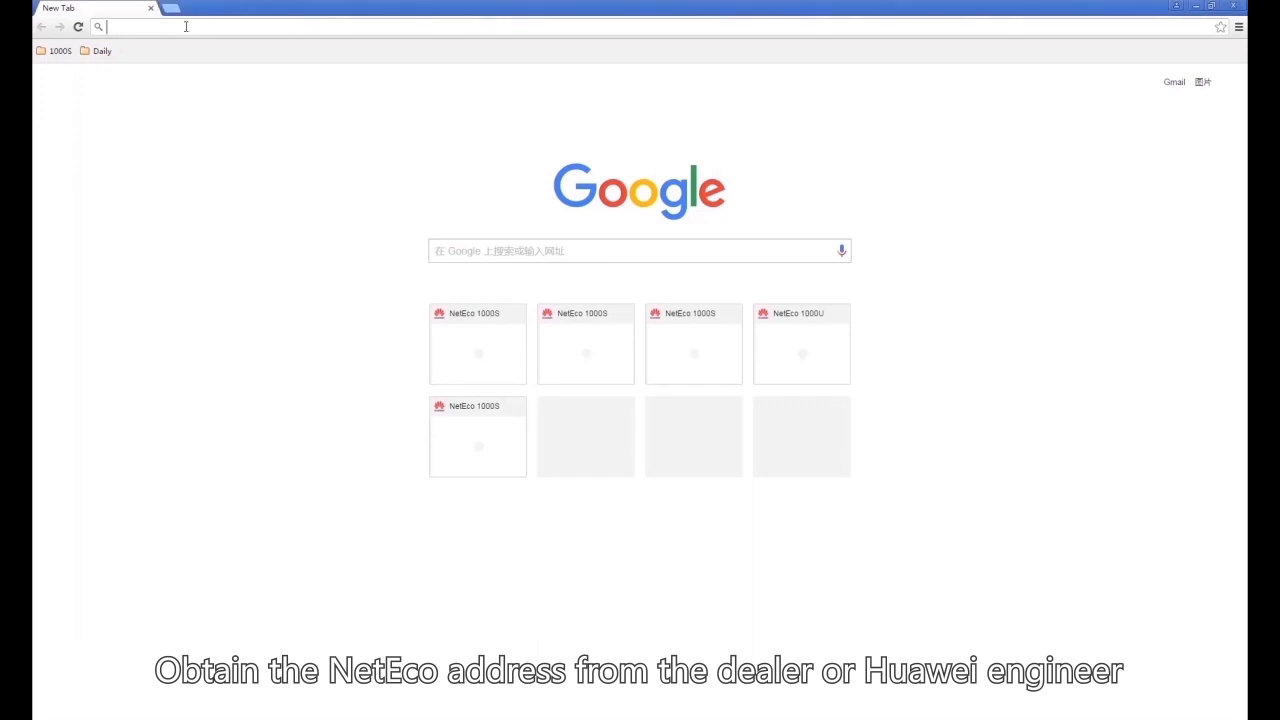
type("http://localhost:8010/")
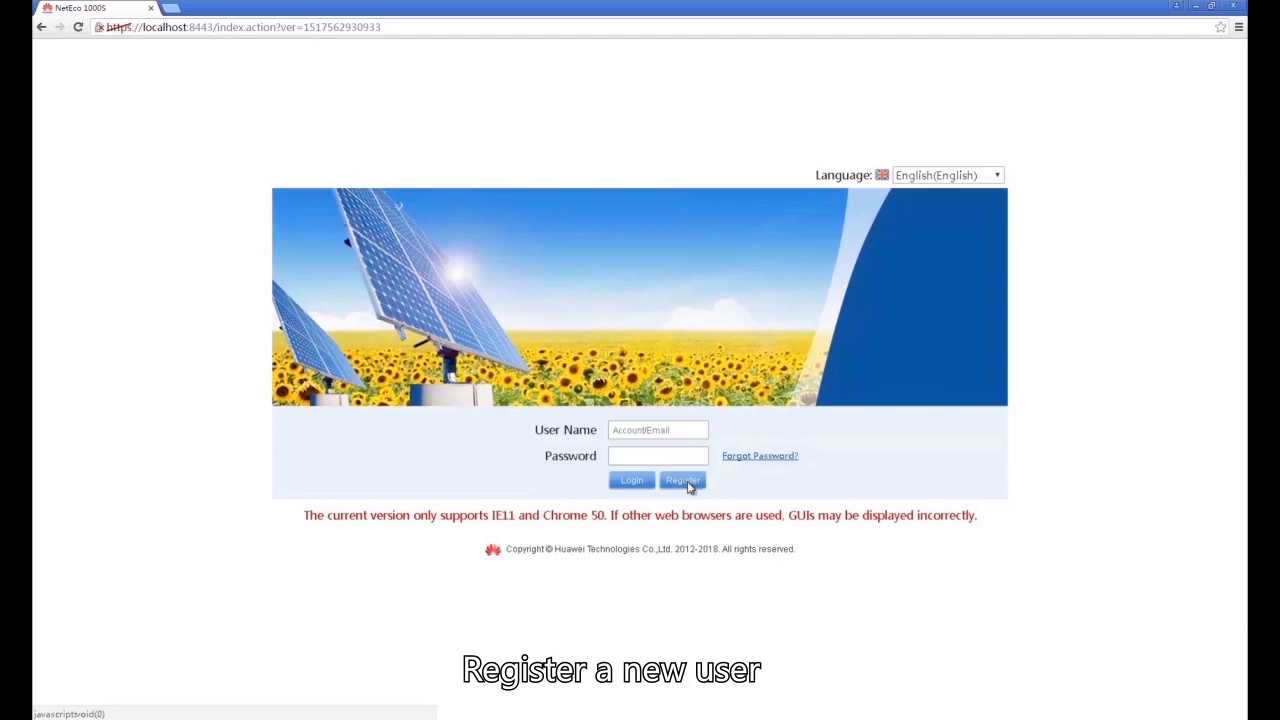
left_click(682, 480)
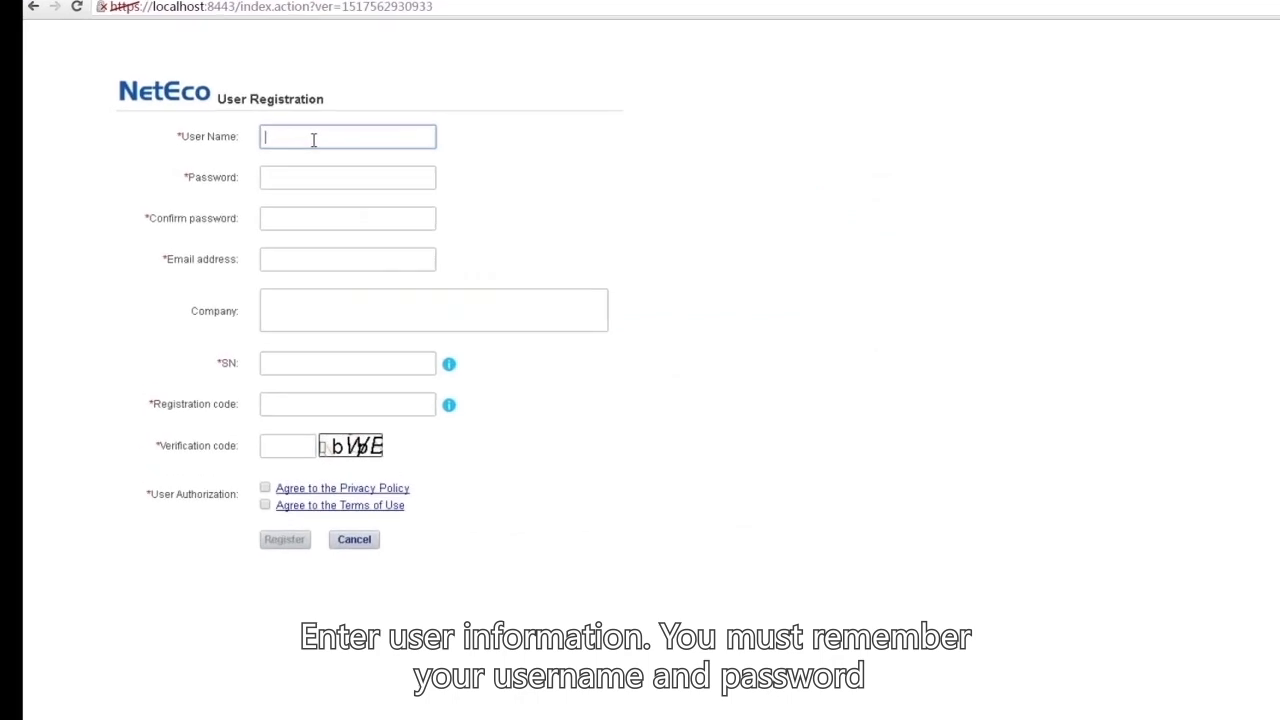
type("xxxPlant")
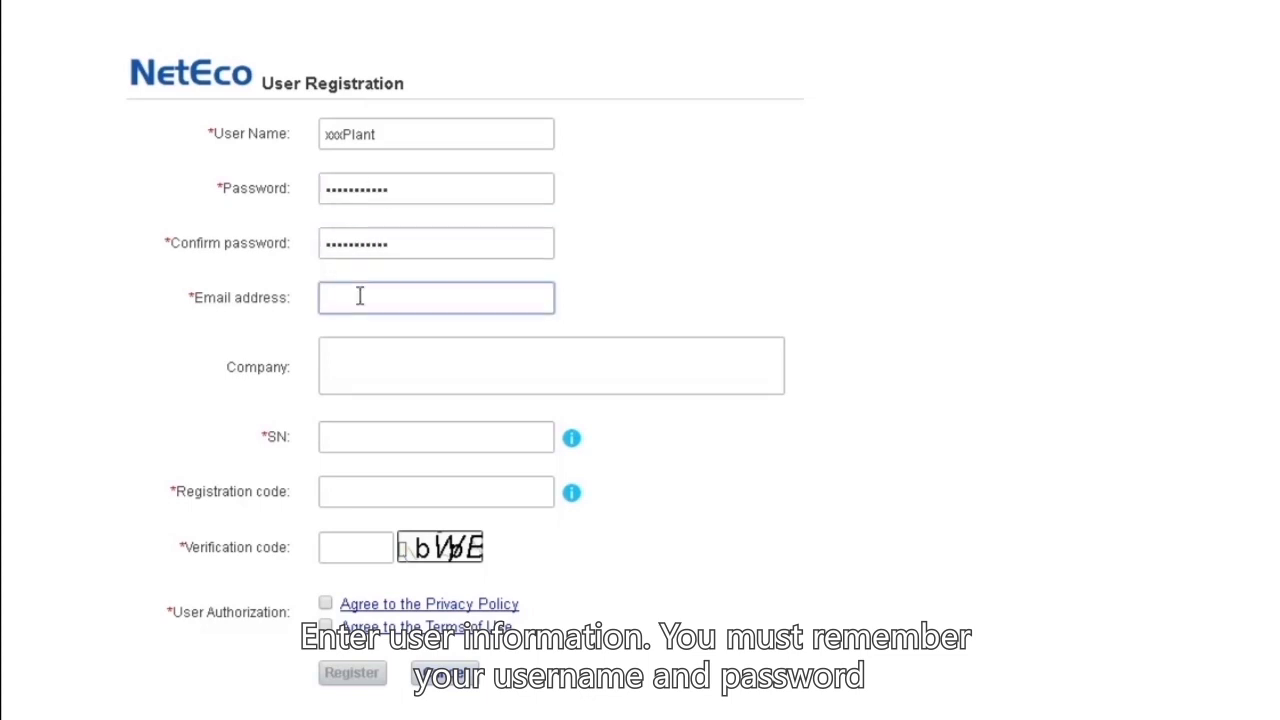
type("xxx@xxx.com")
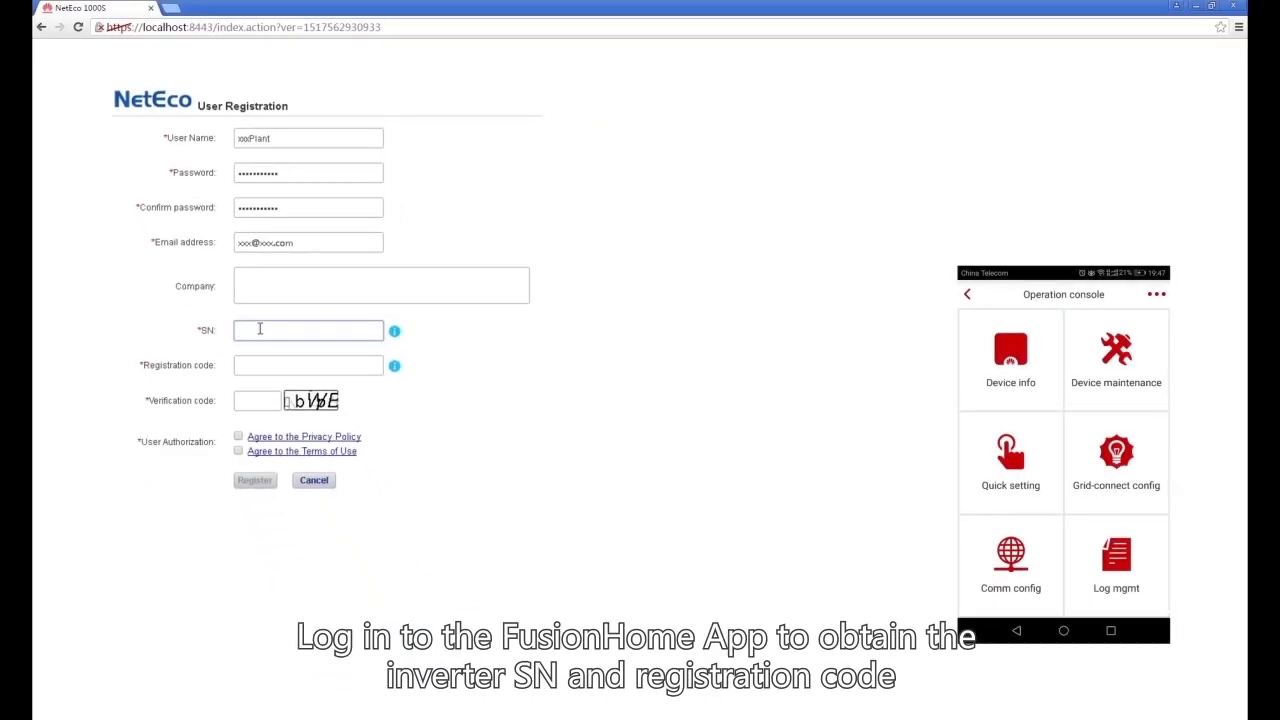
Complete registration with the inverter SN and registration code, then acknowledge the success message
left_click(1010, 560)
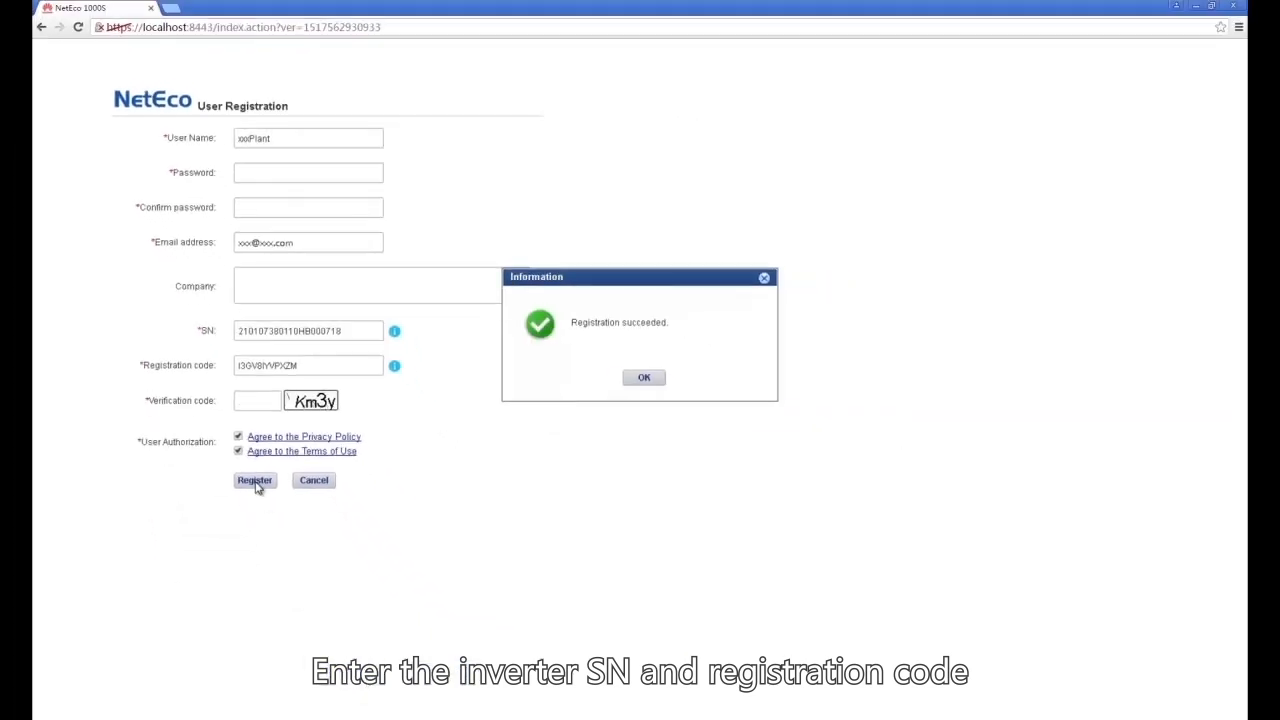
mouse_move(628, 420)
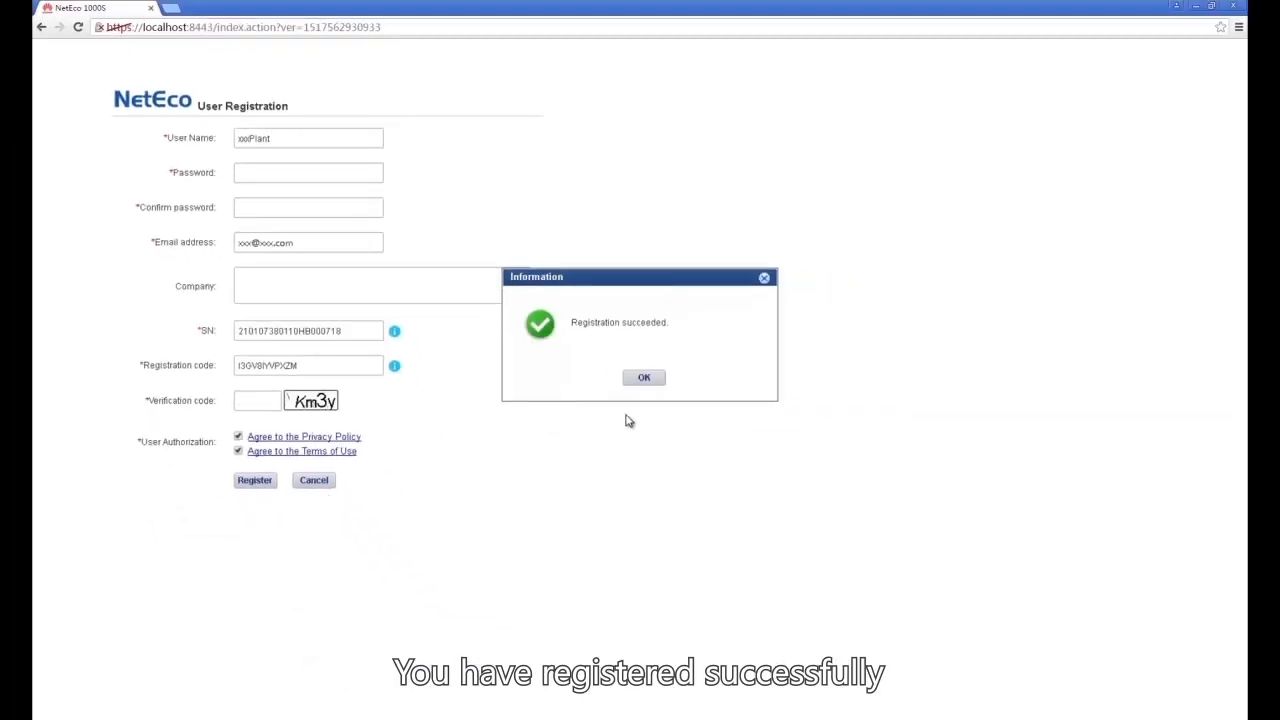
left_click(644, 376)
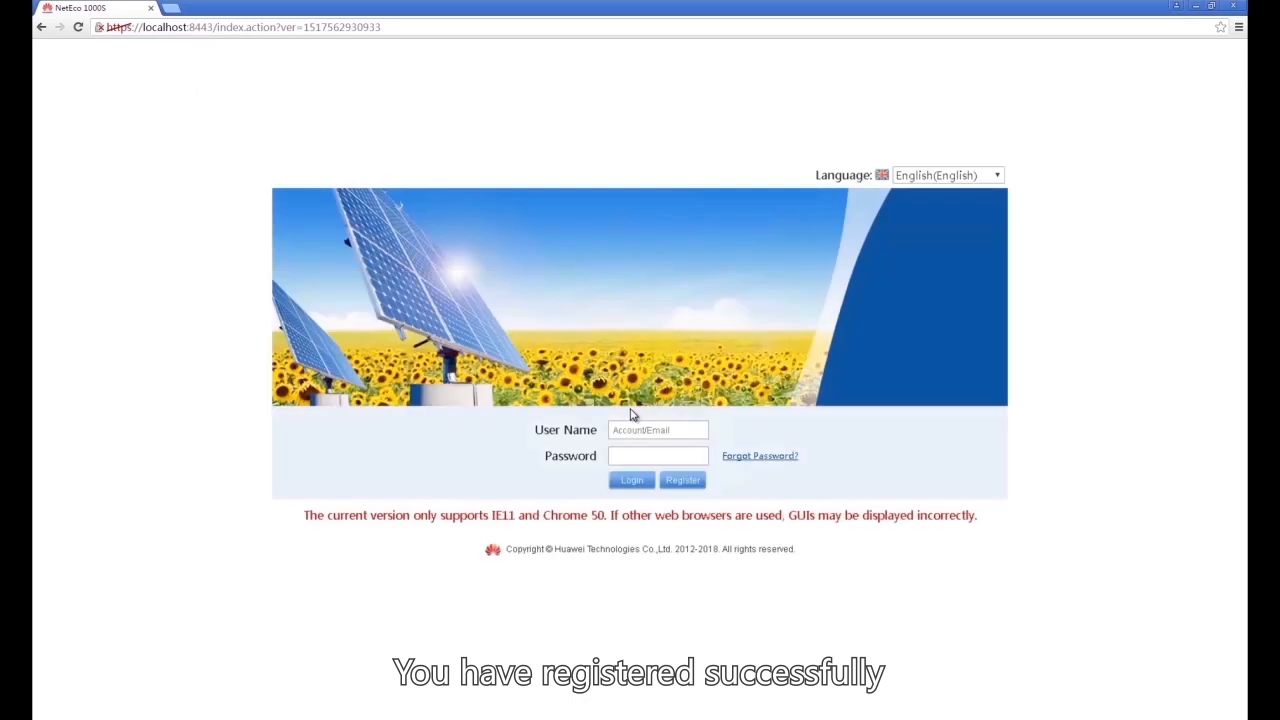
mouse_move(696, 412)
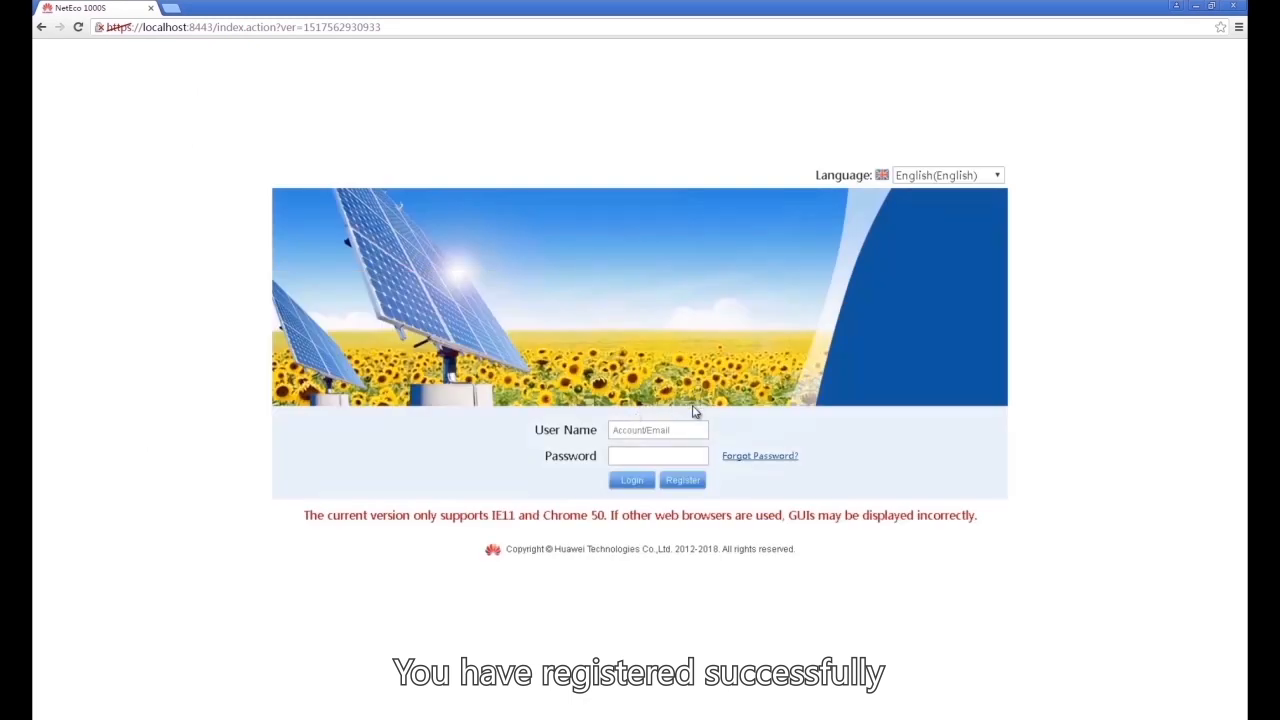
Log in with the new account and begin creating a new PV plant
type("xxxPlant")
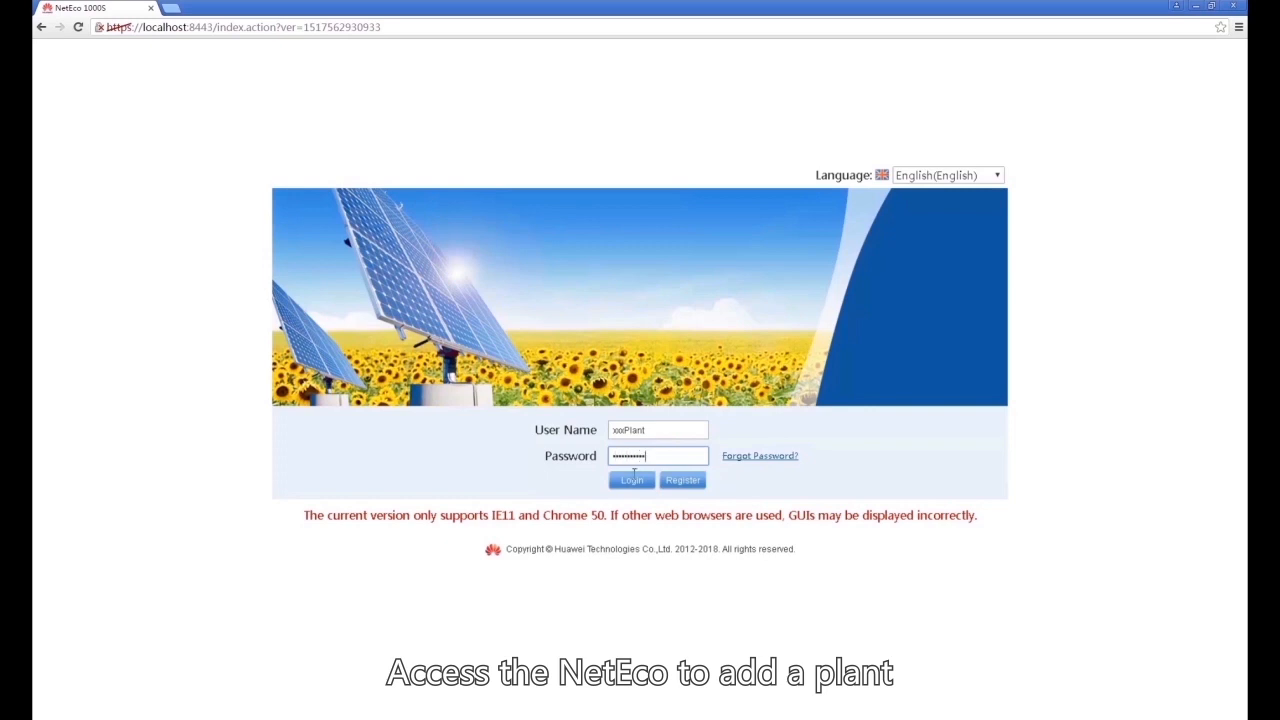
left_click(630, 480)
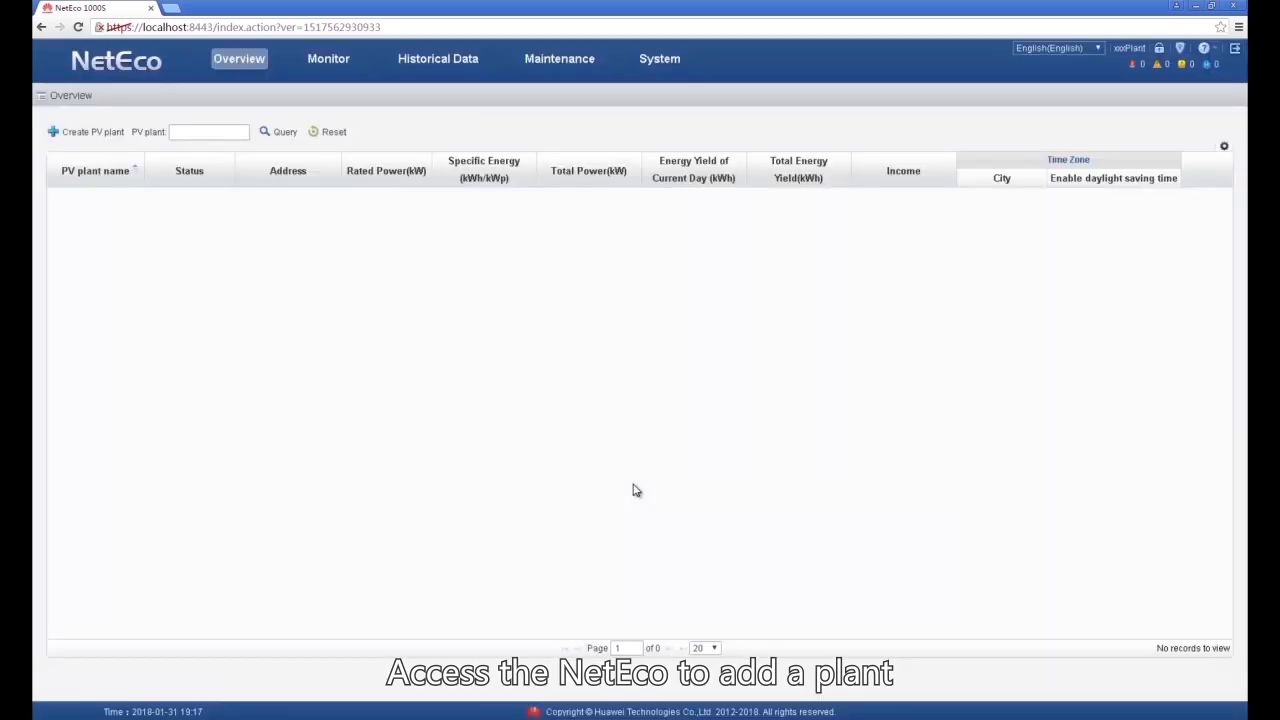
mouse_move(238, 58)
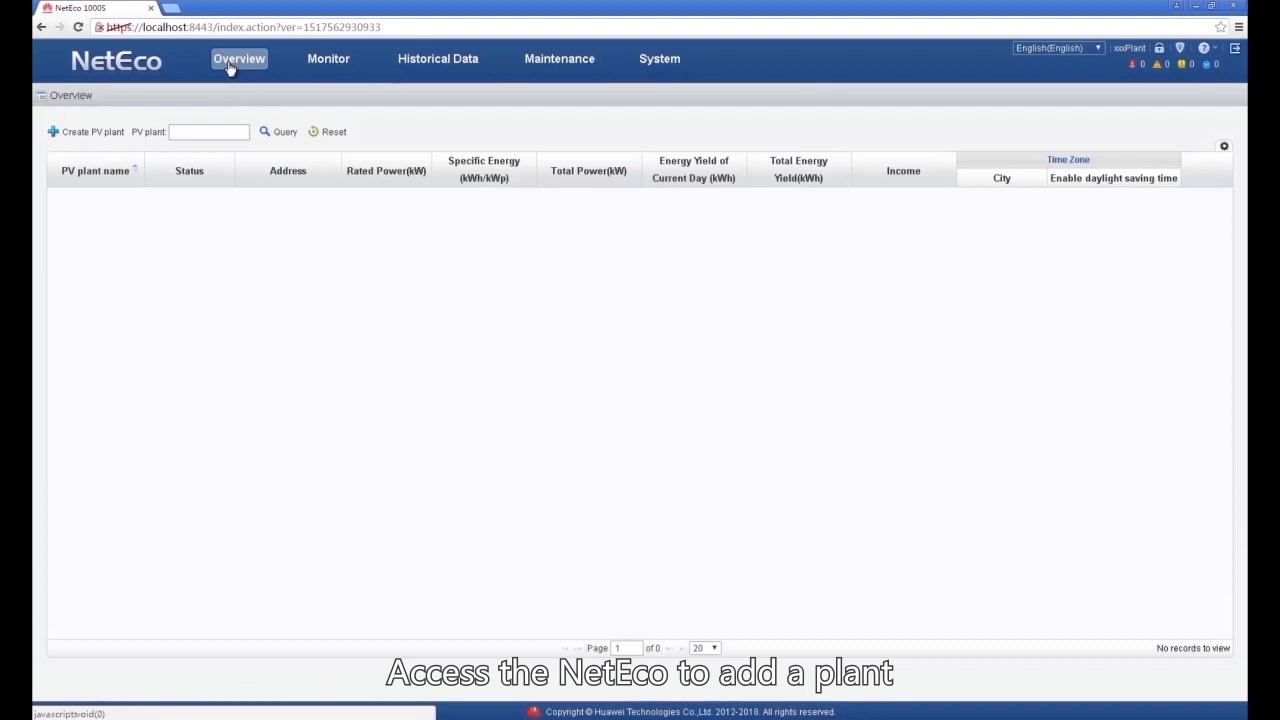
left_click(86, 132)
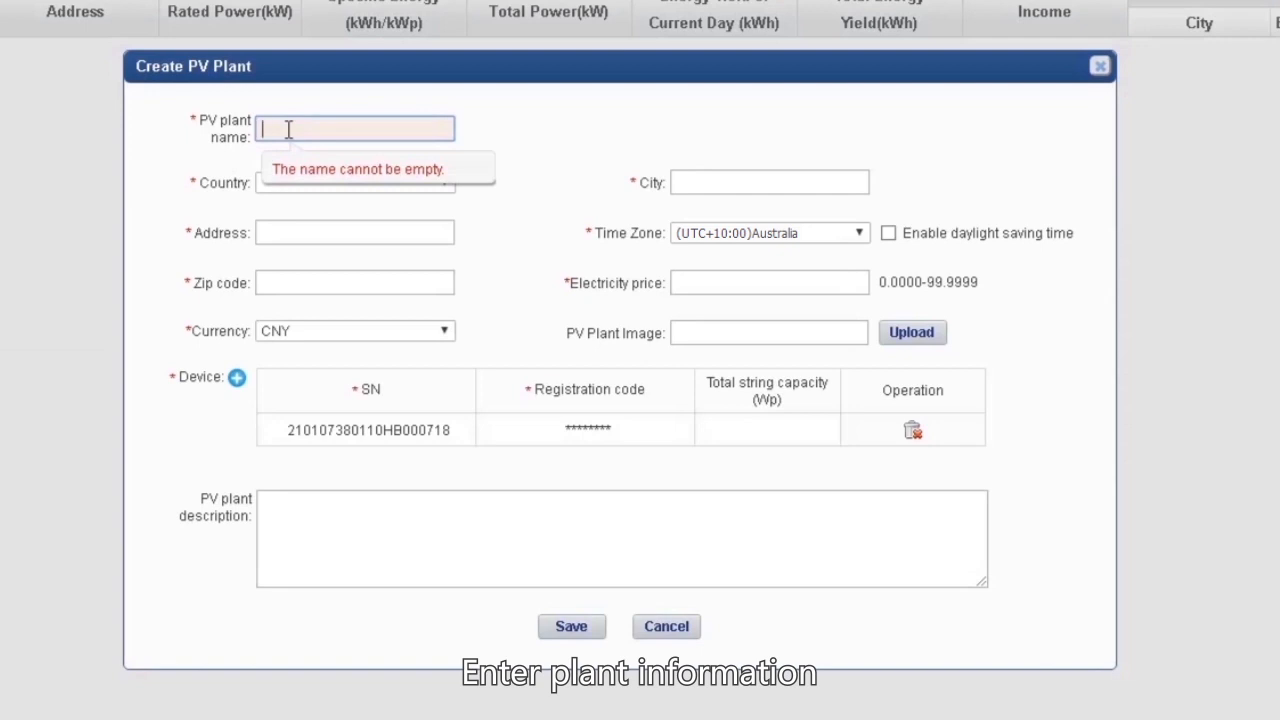
Save PV plant Plant_xx in Australia with city, address 'abcdef', zip code and electricity price
type("Plant_xx")
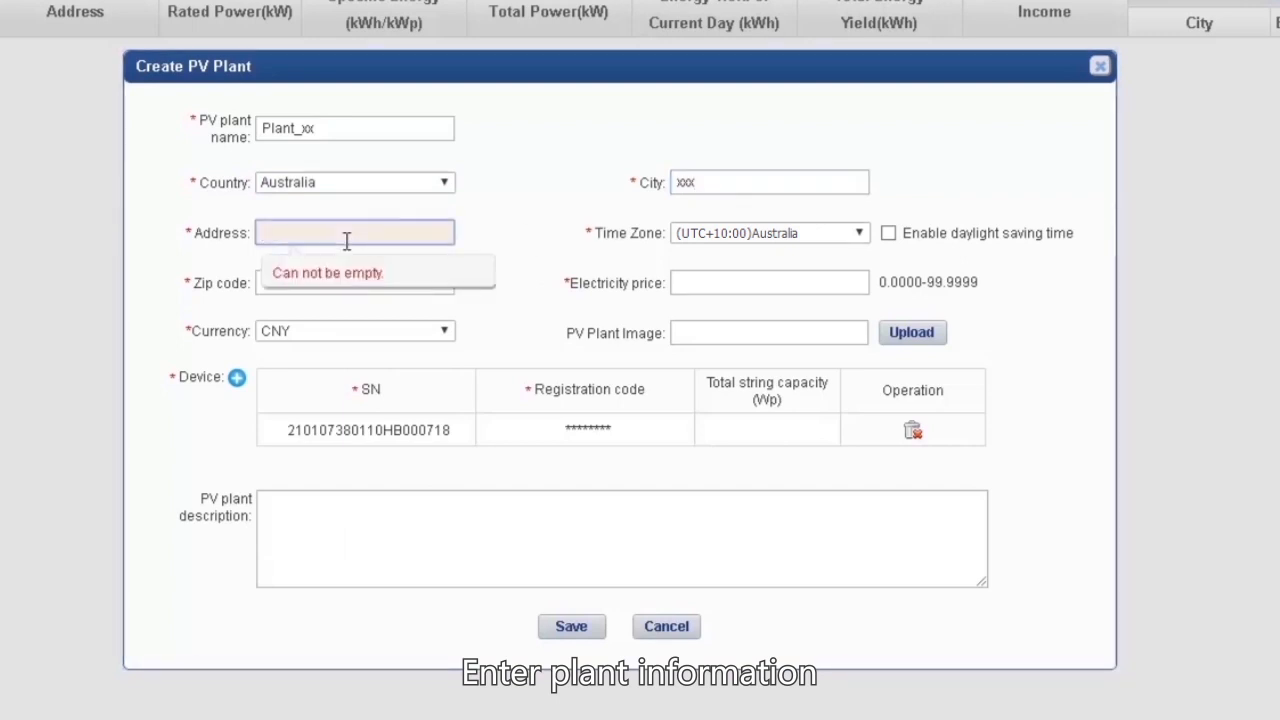
type("abcdef")
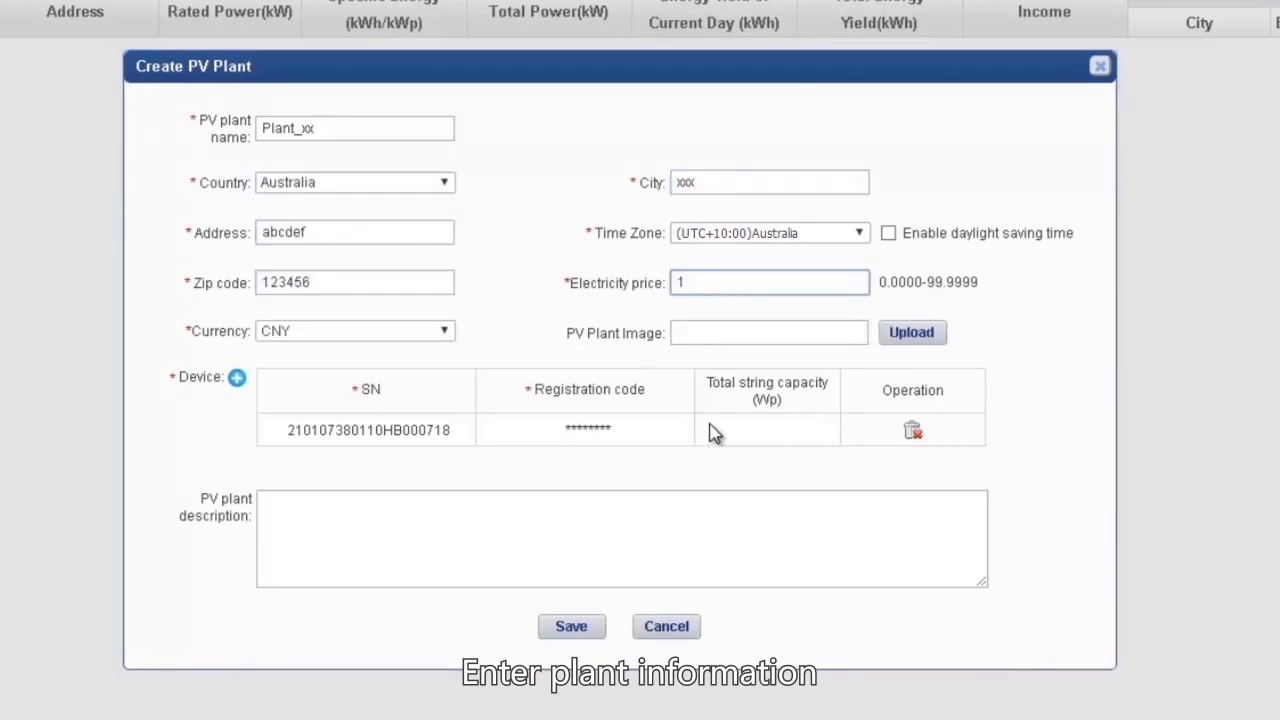
left_click(570, 626)
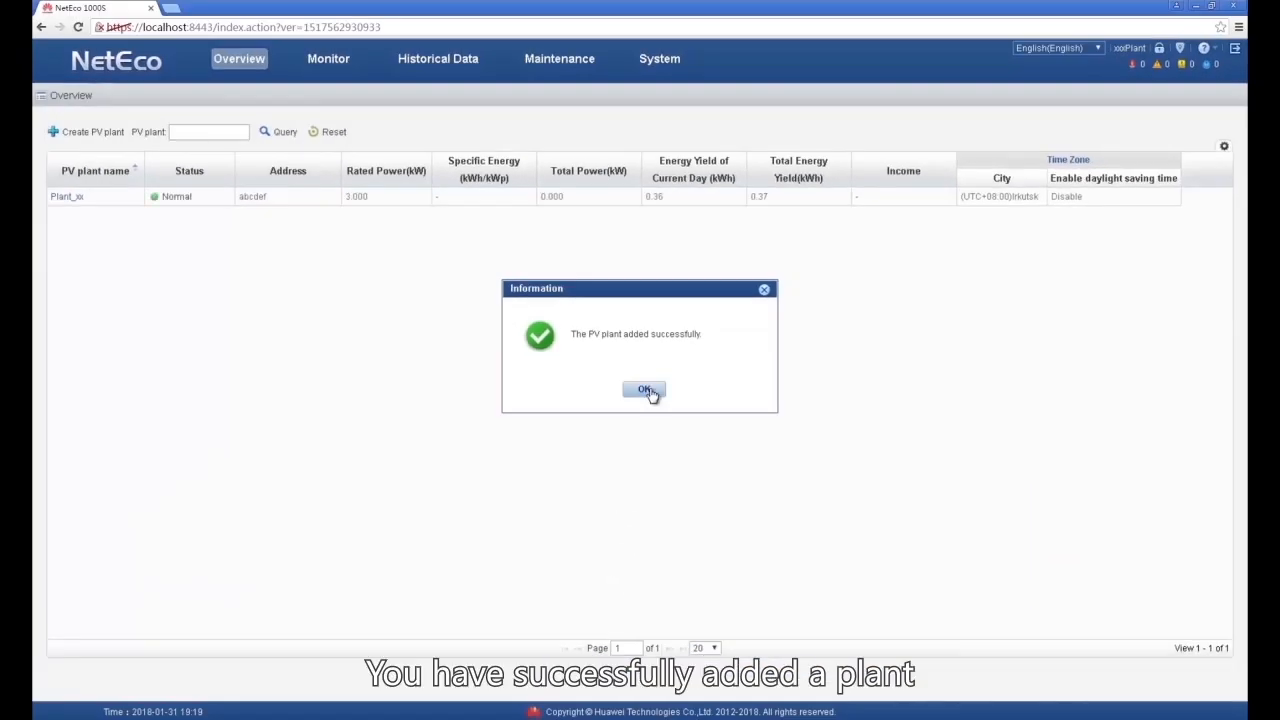
Acknowledge the plant-added message and display Plant_xx's overview dashboard
left_click(644, 388)
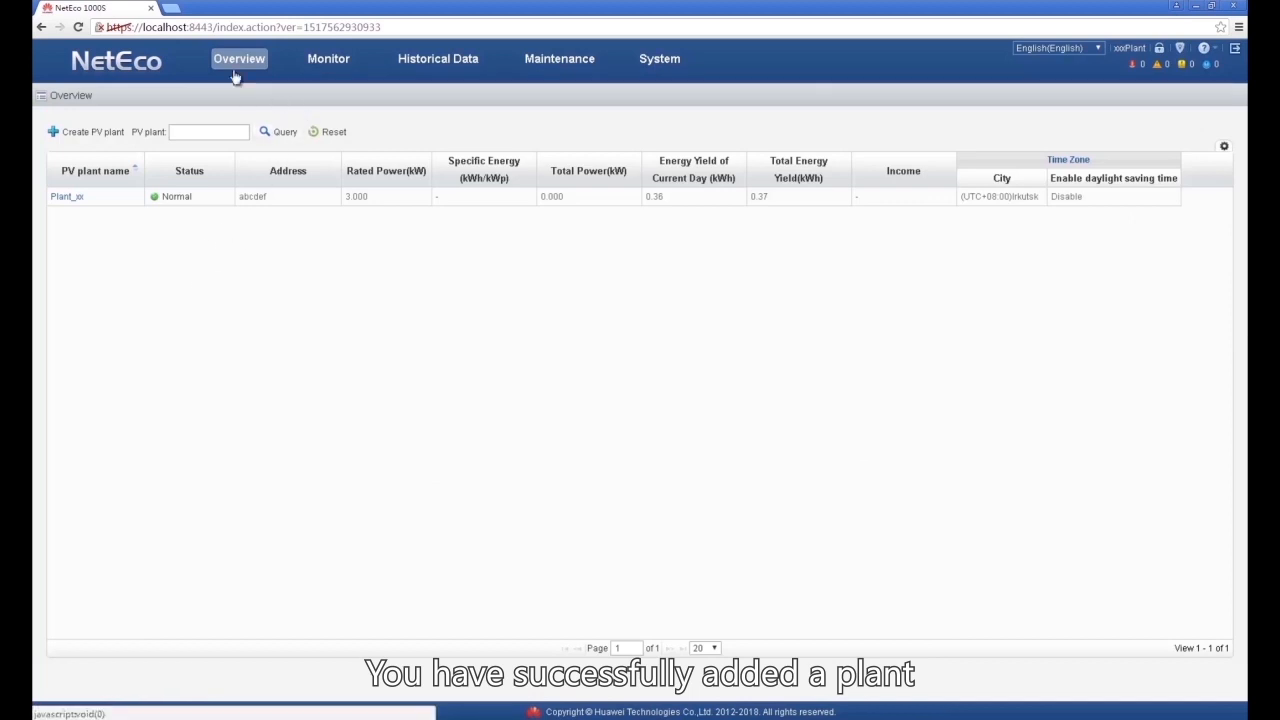
left_click(68, 196)
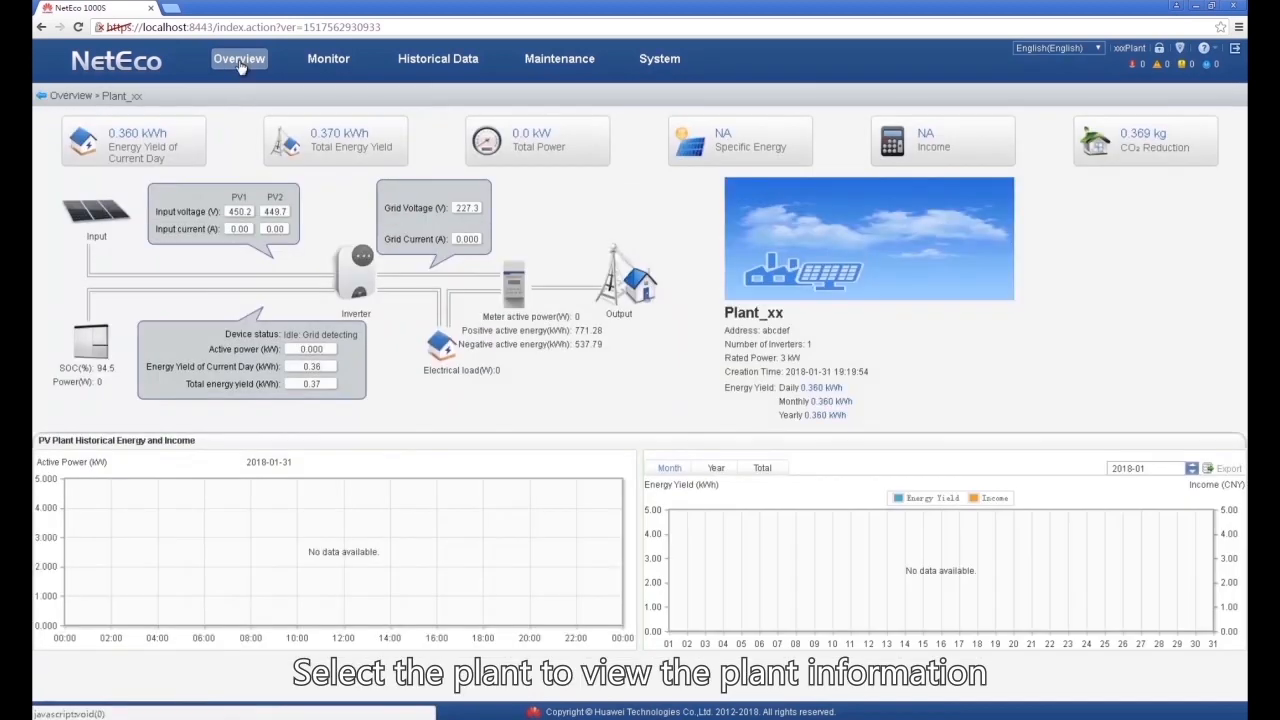